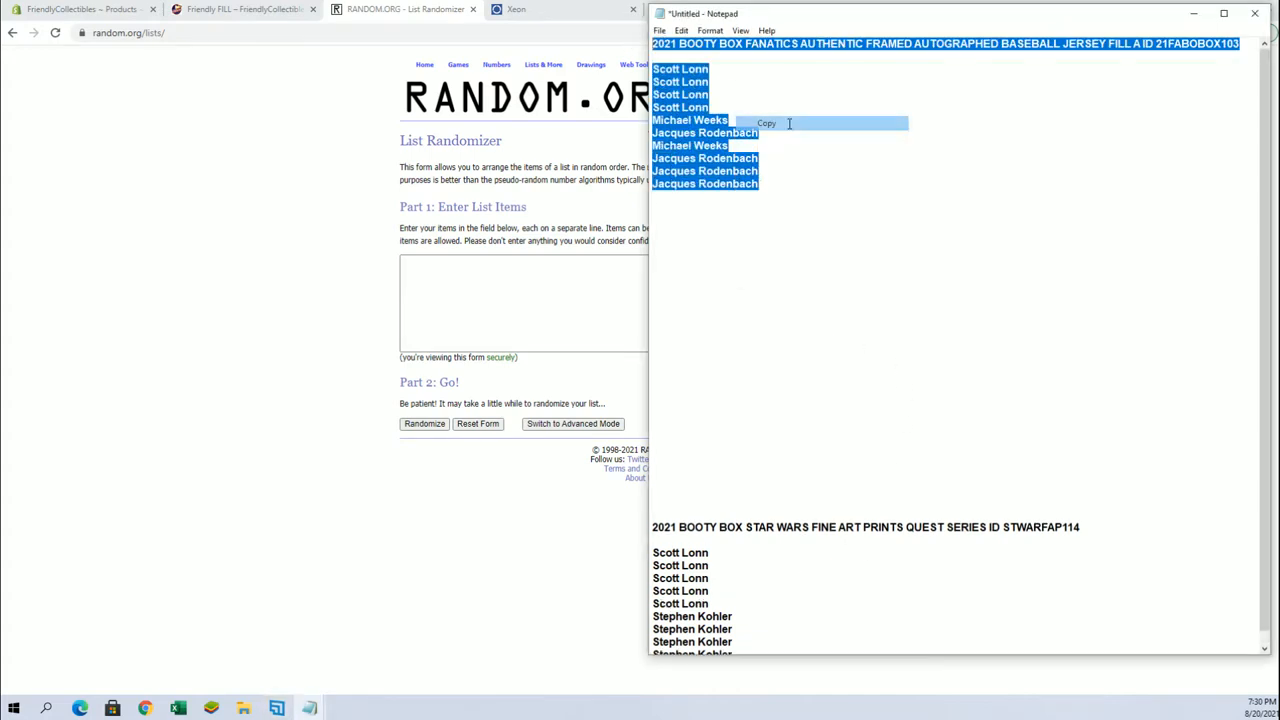
Step: Copy the jersey fill entrant names from Notepad for the List Randomizer
right_click(548, 300)
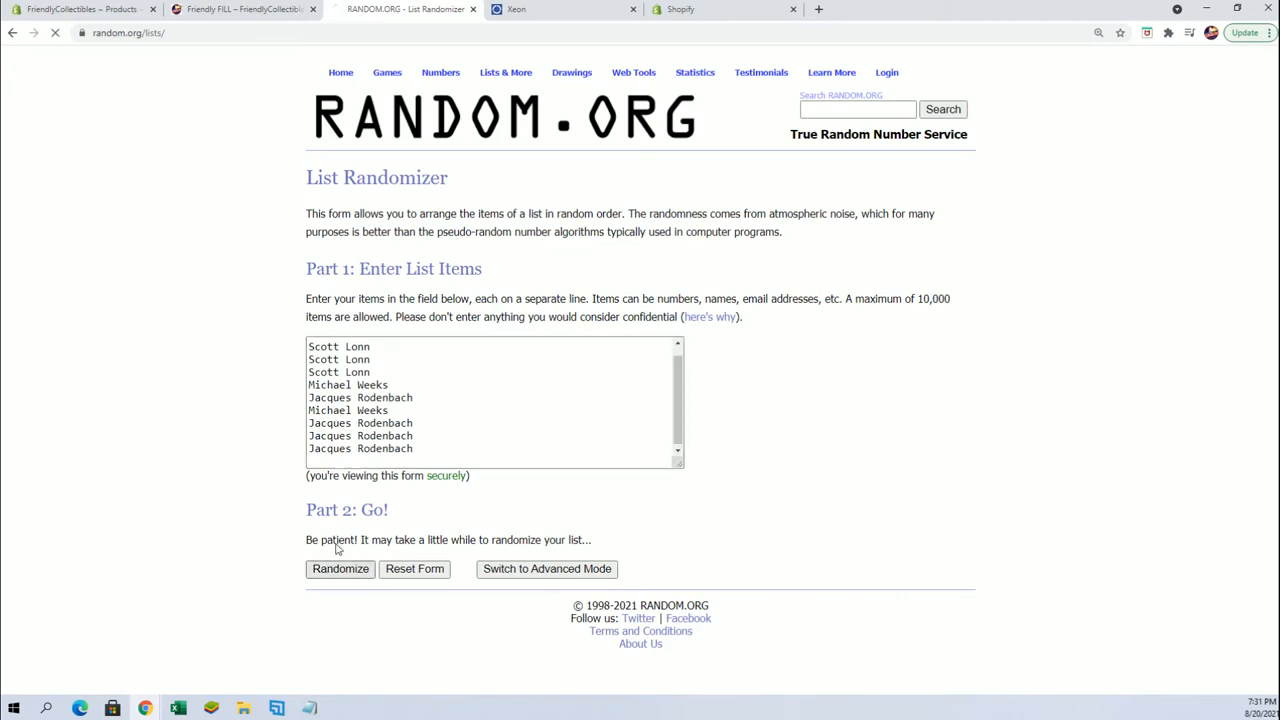
Step: Randomize the ten-name list repeatedly until shuffled seven times, then target the top two names
click(340, 568)
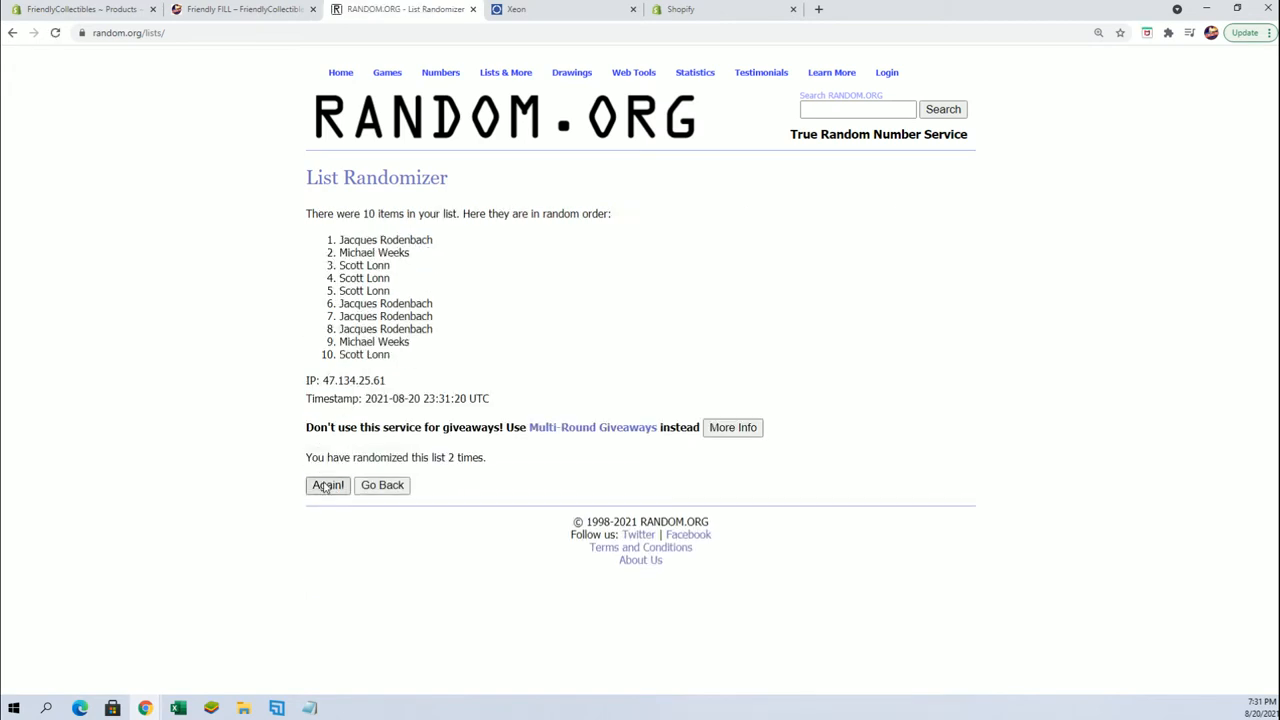
click(328, 486)
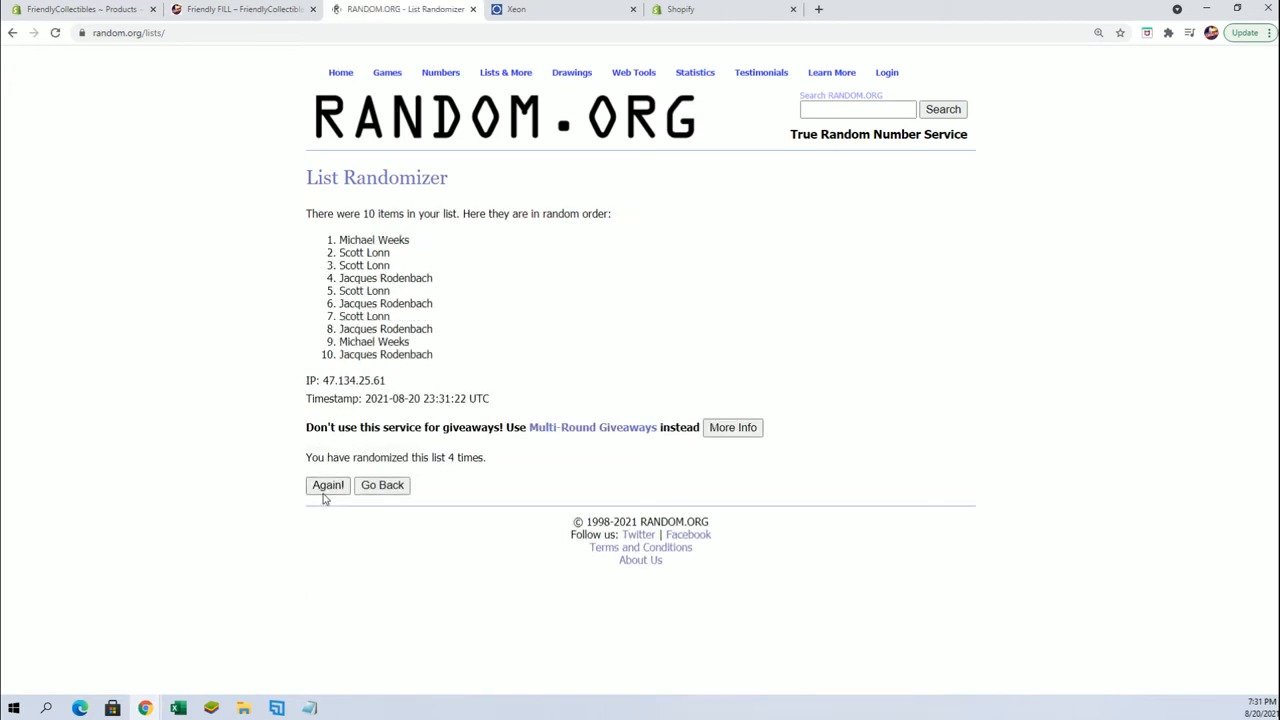
click(328, 486)
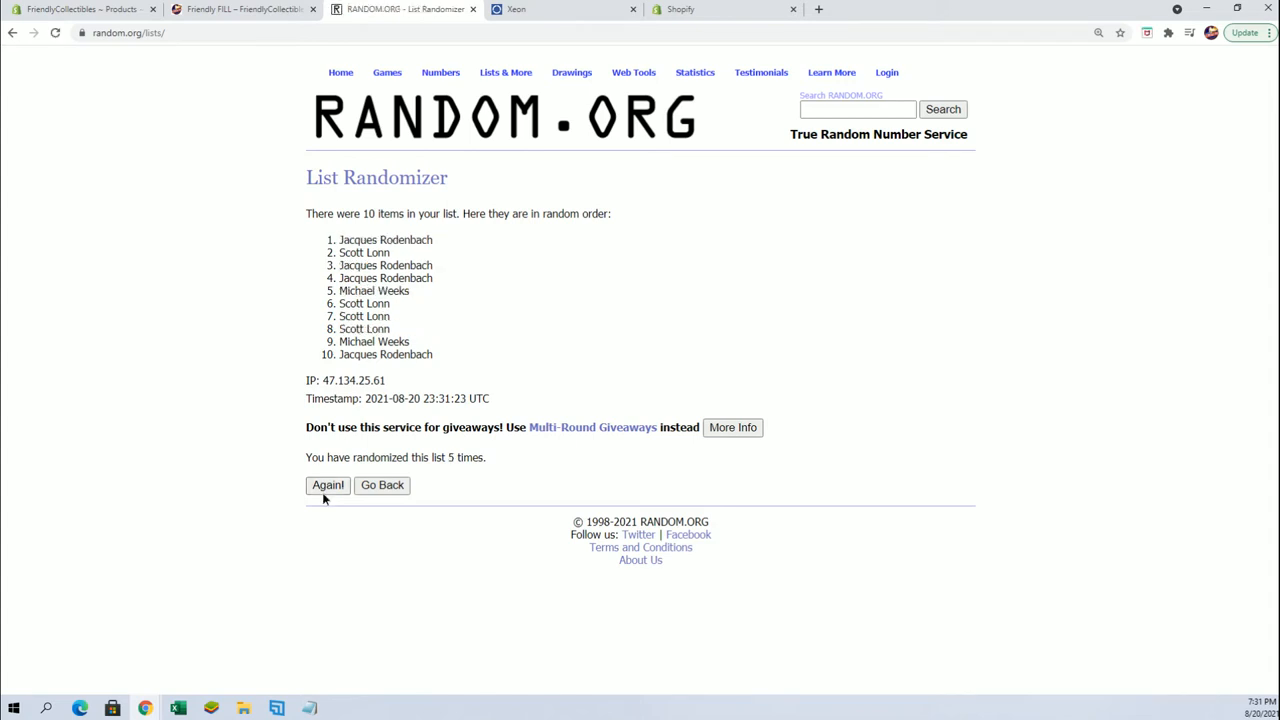
click(328, 486)
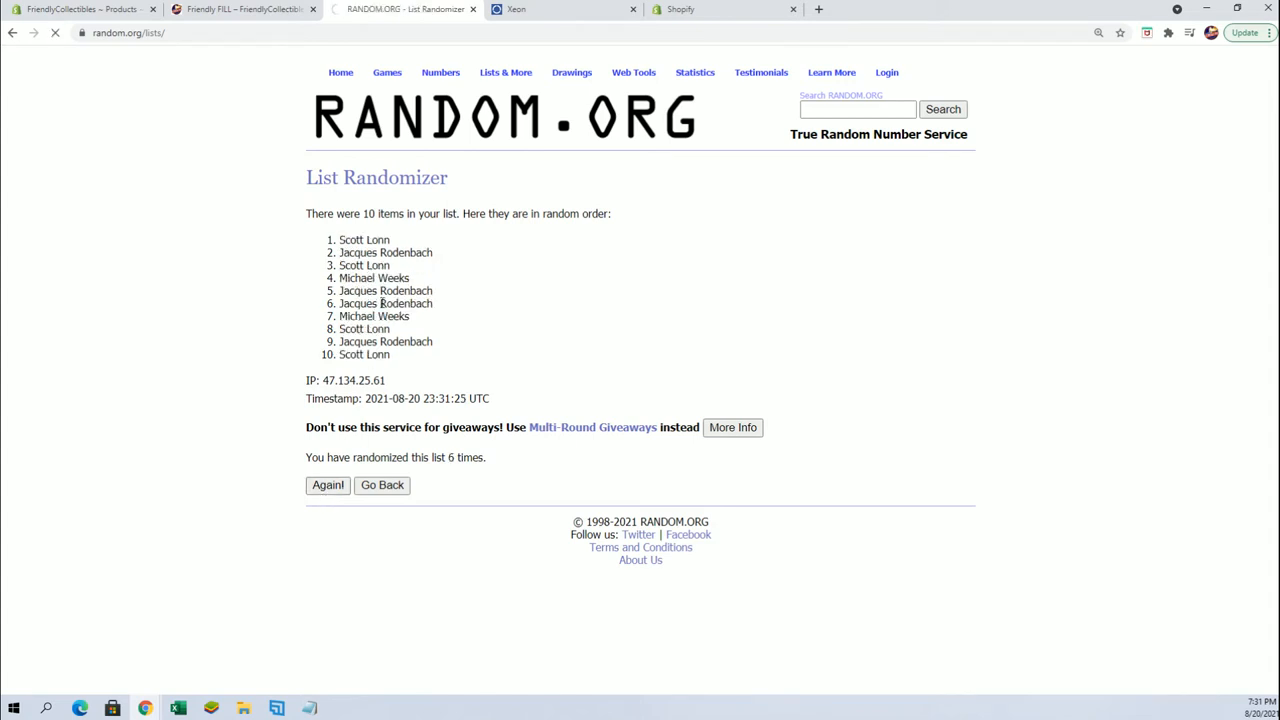
click(328, 486)
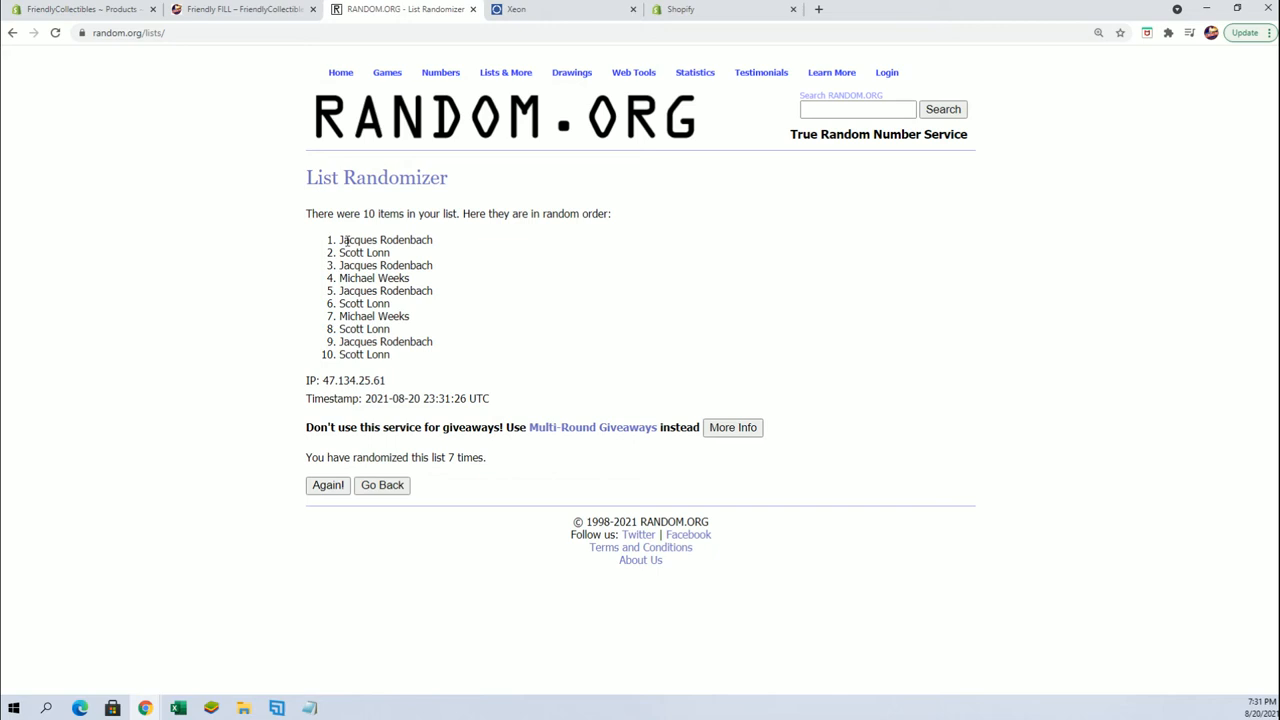
right_click(384, 244)
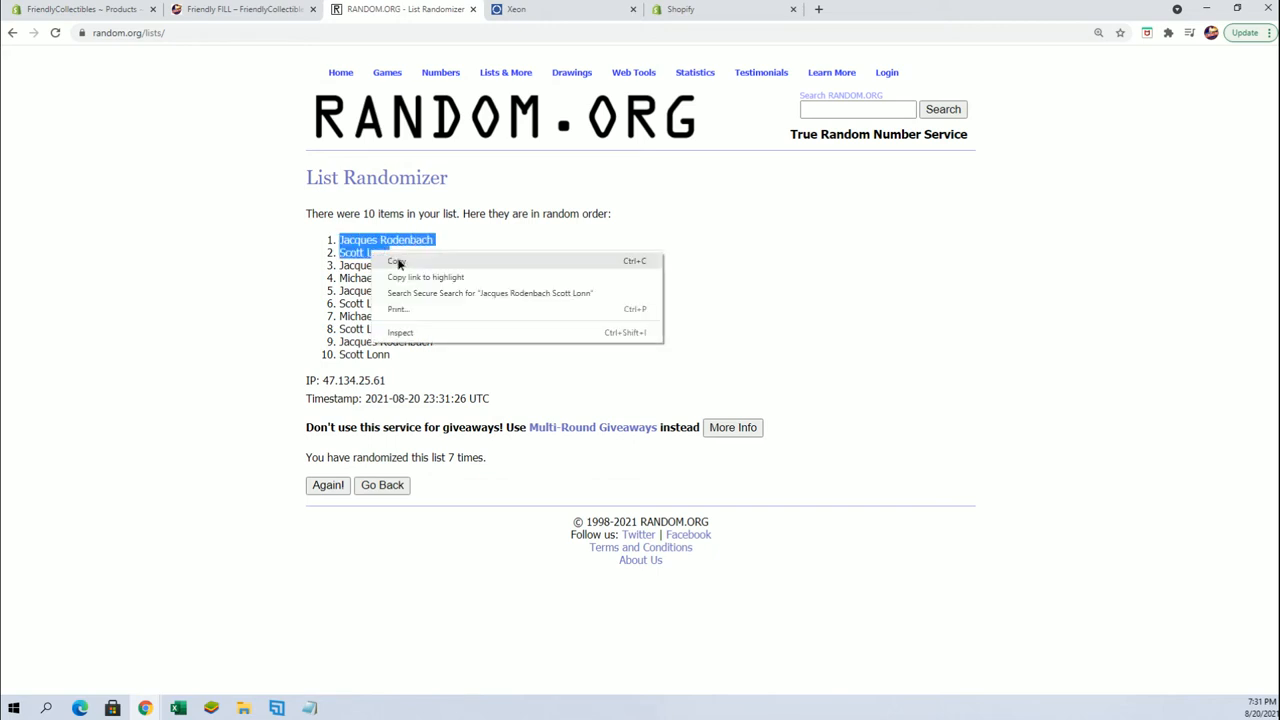
click(398, 260)
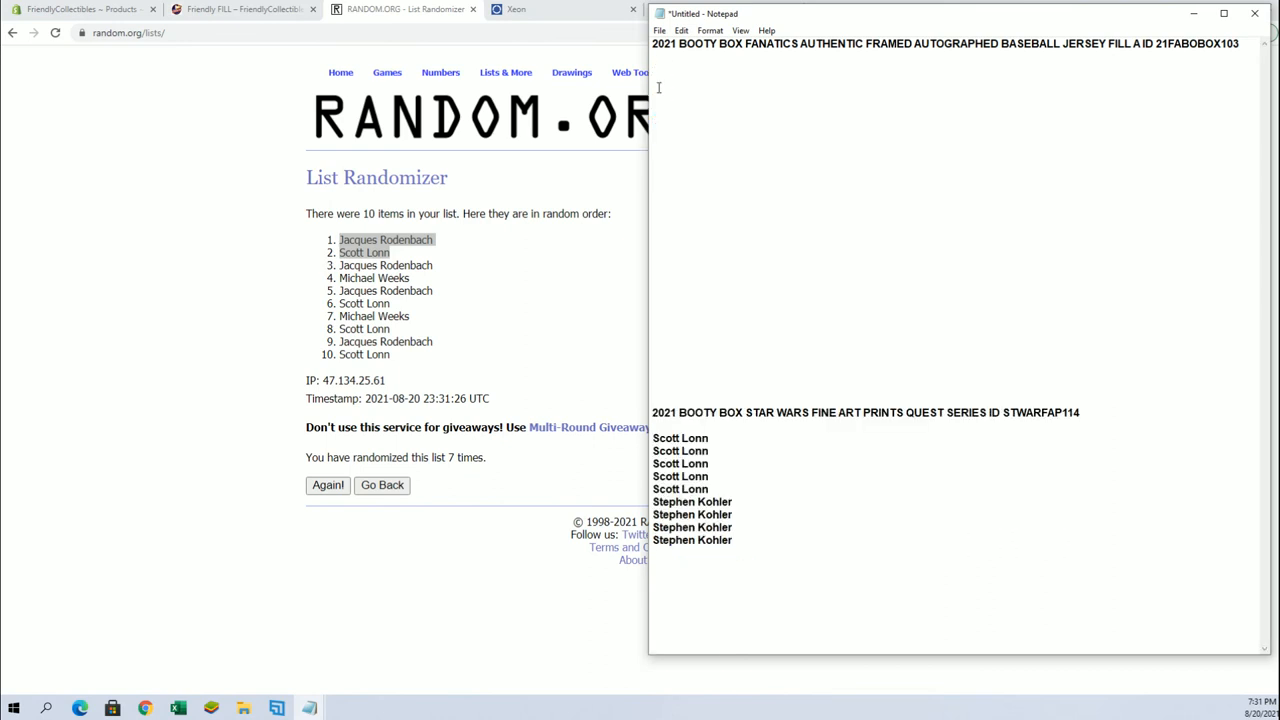
text(Jacques Rodenbach)
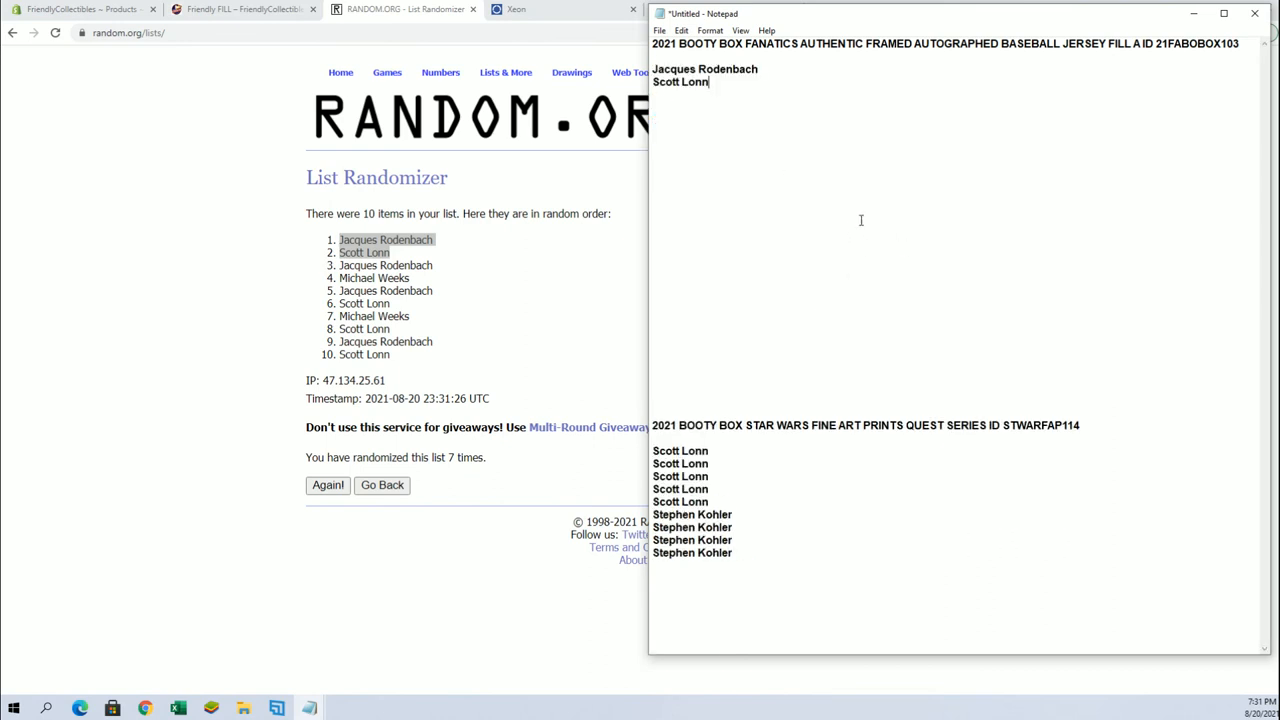